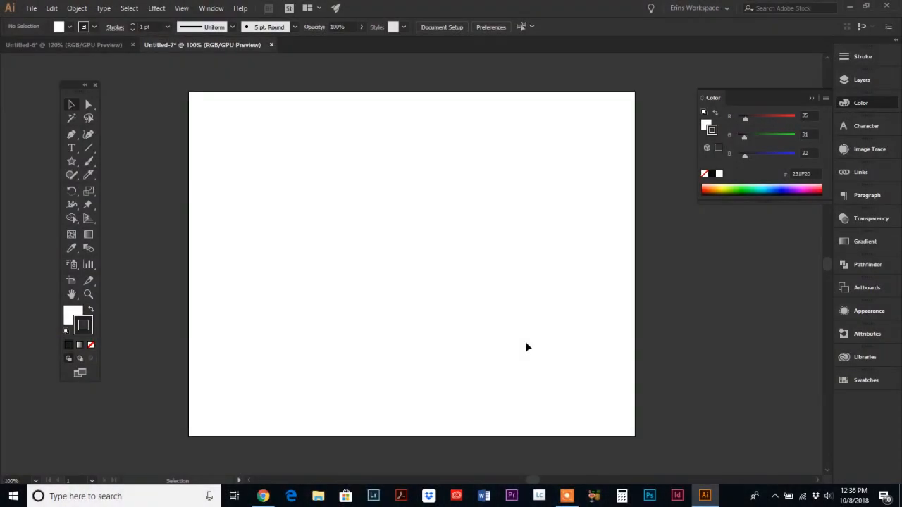
mouse_move(674, 369)
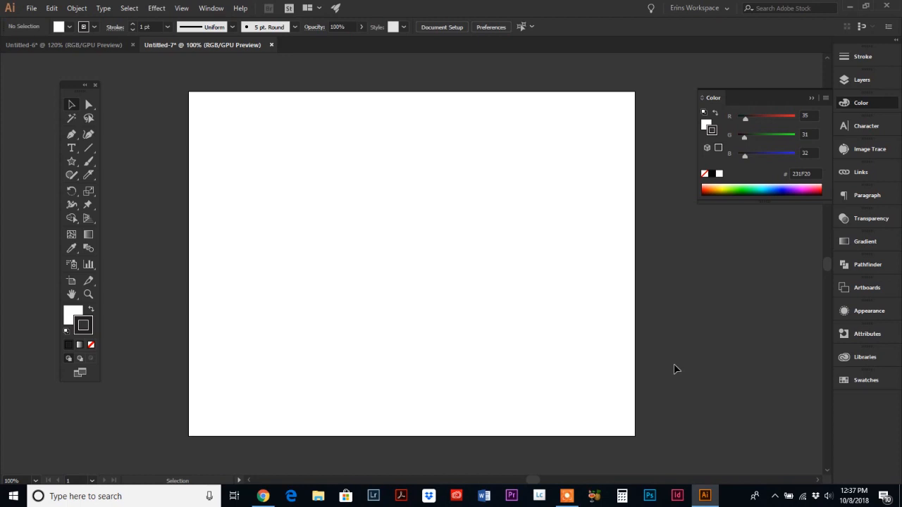
mouse_move(333, 224)
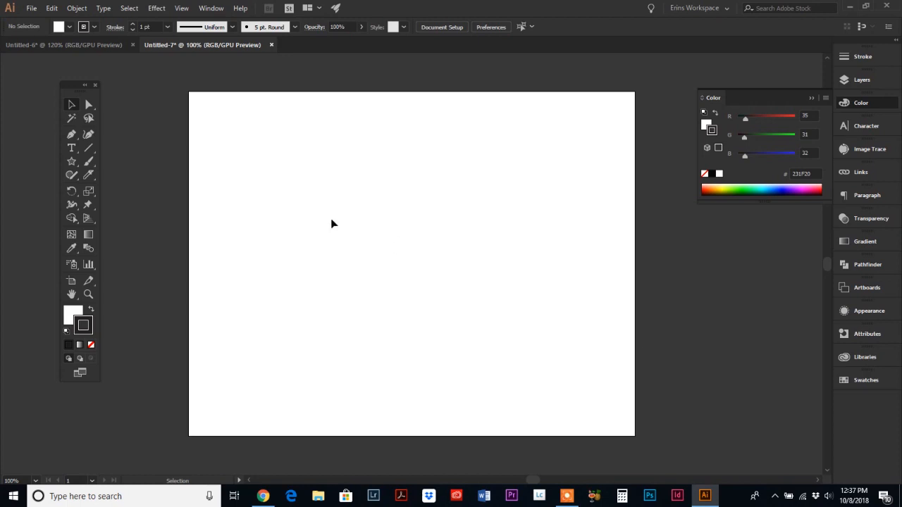
Draw a small flat teal rectangle in the upper-left of the artboard and reach the 3D effects list.
left_click(71, 161)
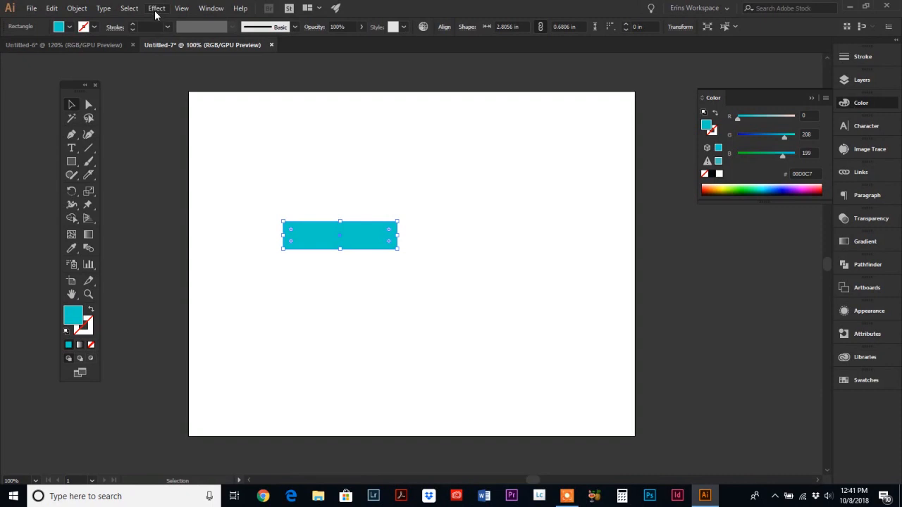
left_click(156, 8)
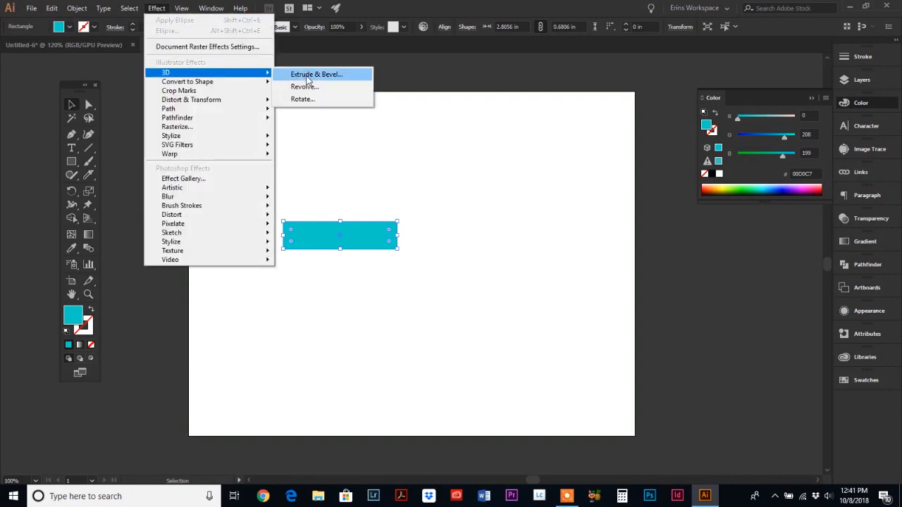
mouse_move(301, 99)
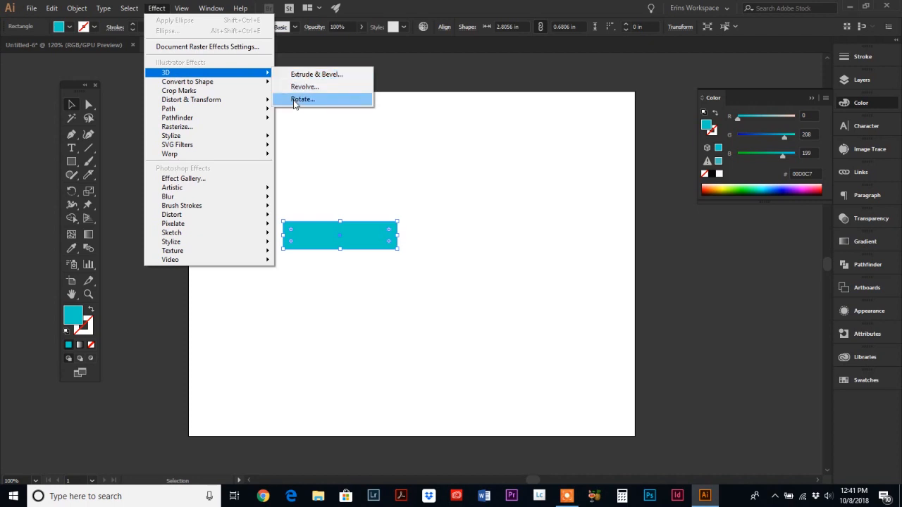
mouse_move(301, 105)
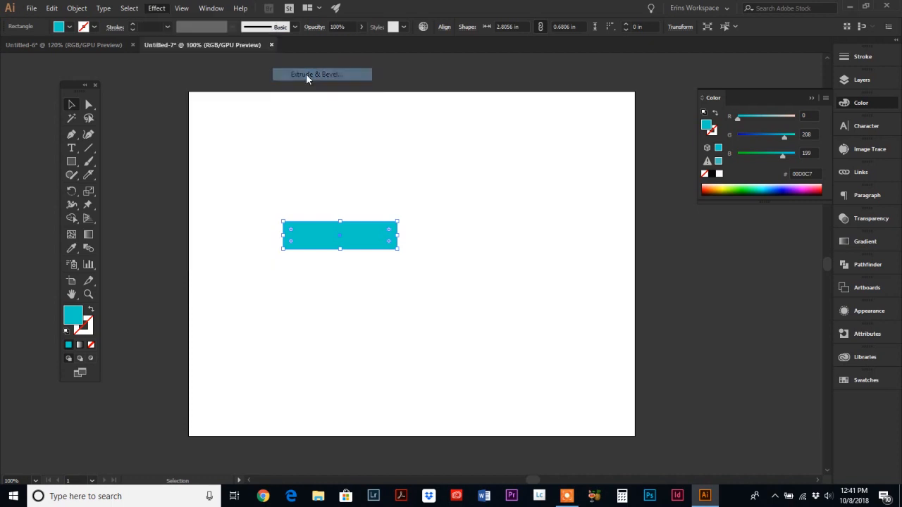
Apply Extrude & Bevel to the rectangle with live Preview enabled so it shows as an extruded bar.
left_click(315, 74)
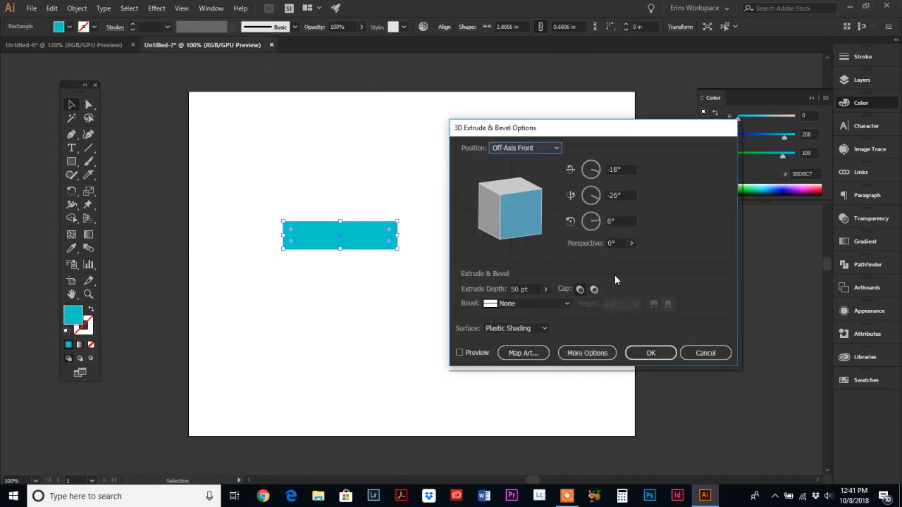
mouse_move(337, 307)
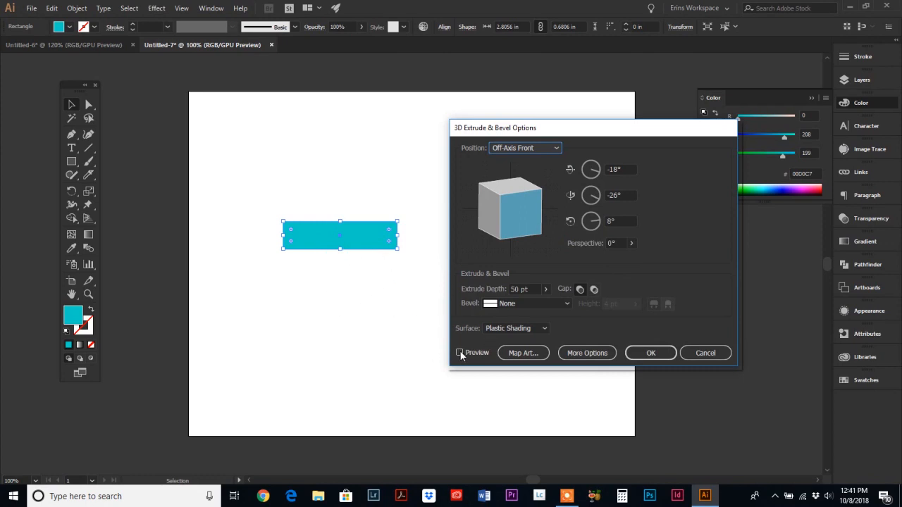
left_click(460, 352)
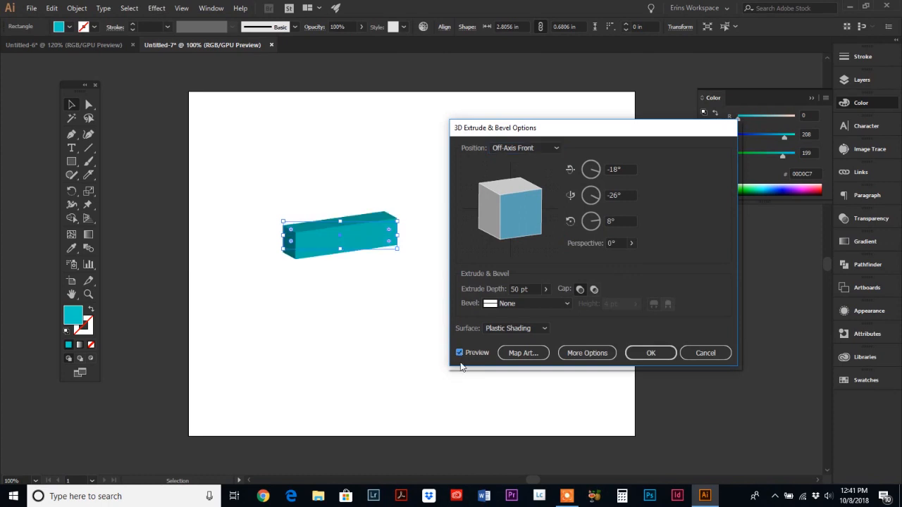
mouse_move(403, 231)
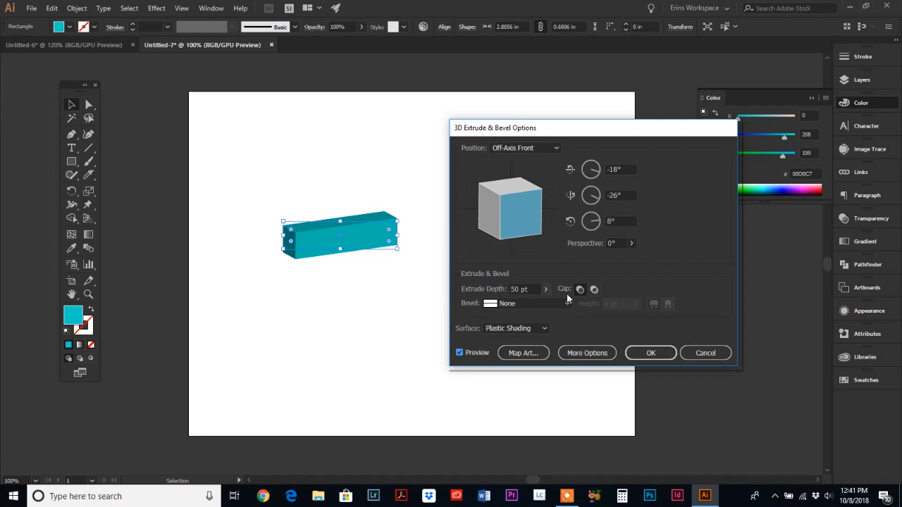
mouse_move(378, 292)
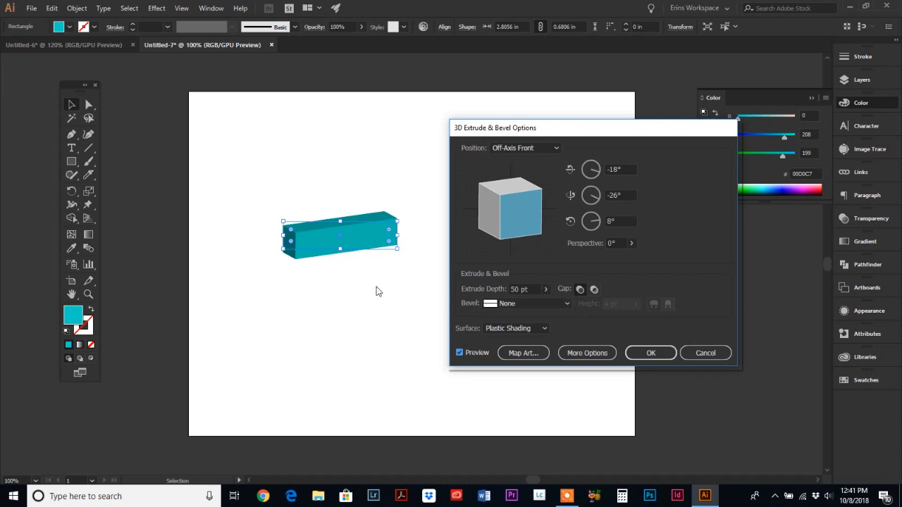
mouse_move(379, 296)
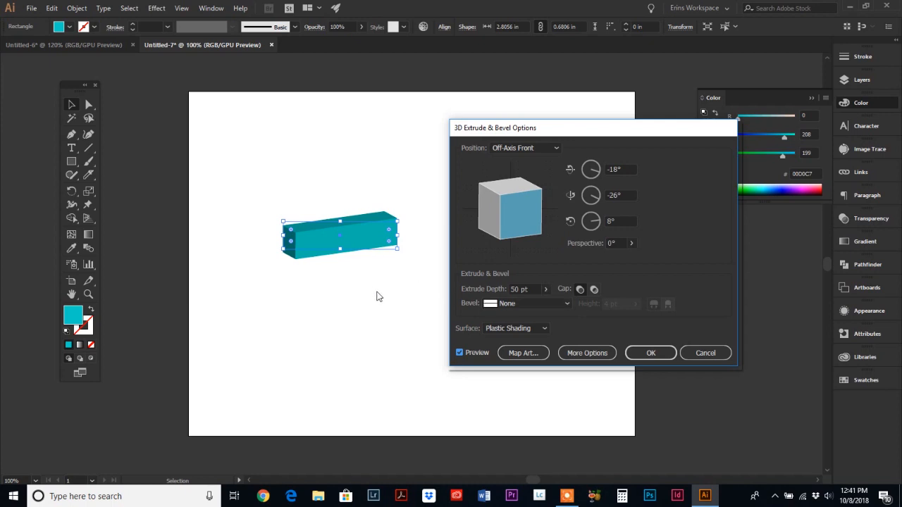
mouse_move(380, 296)
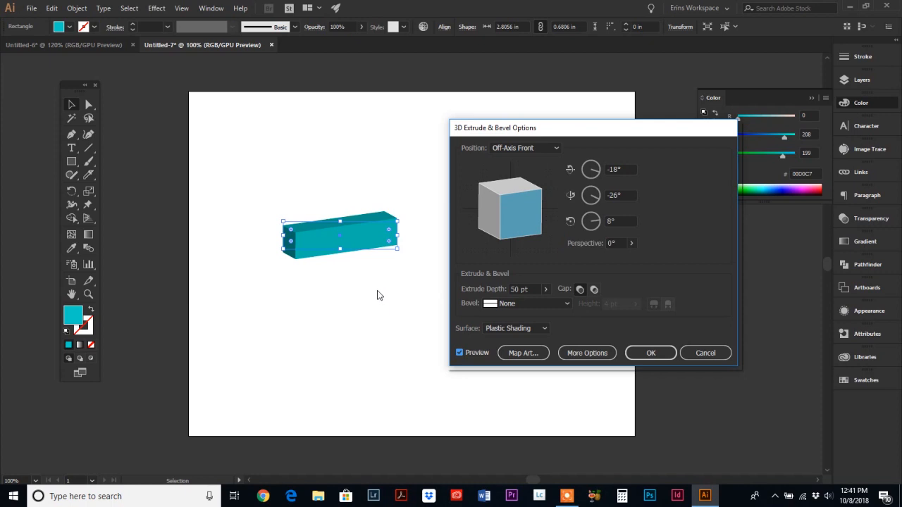
mouse_move(580, 265)
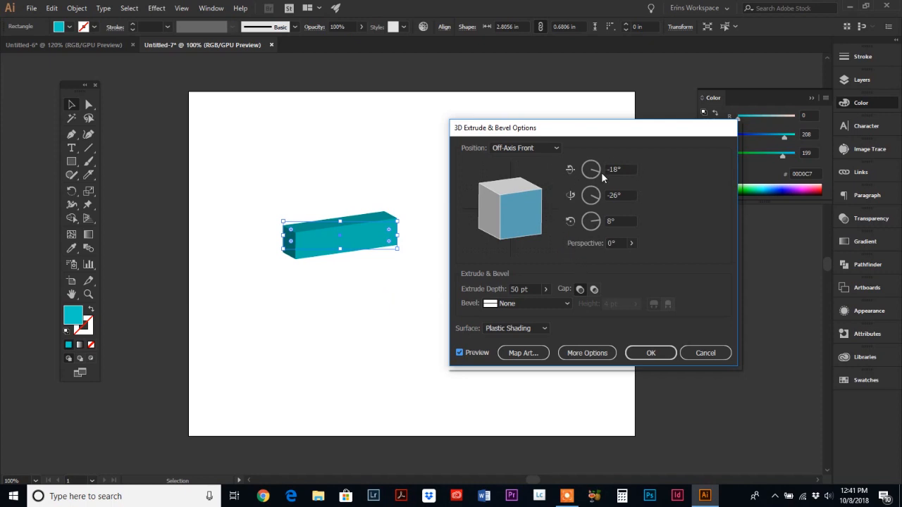
mouse_move(590, 169)
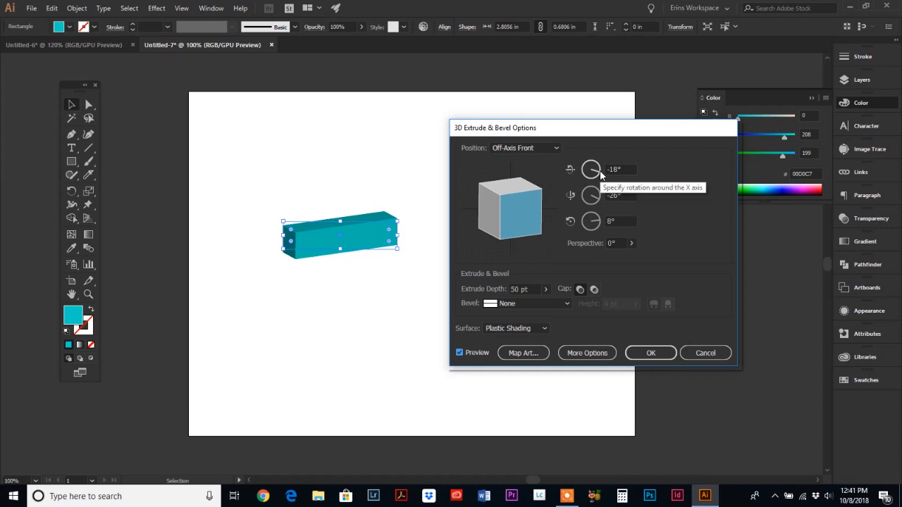
Tilt the block's X rotation and raise Perspective to 160° so it reads as a long angled bar.
left_click_drag(591, 169, 591, 162)
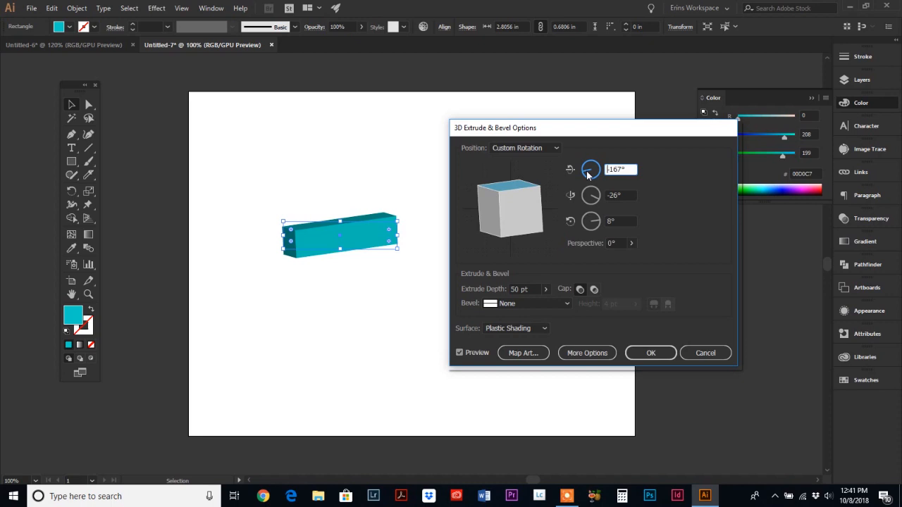
left_click_drag(590, 169, 597, 178)
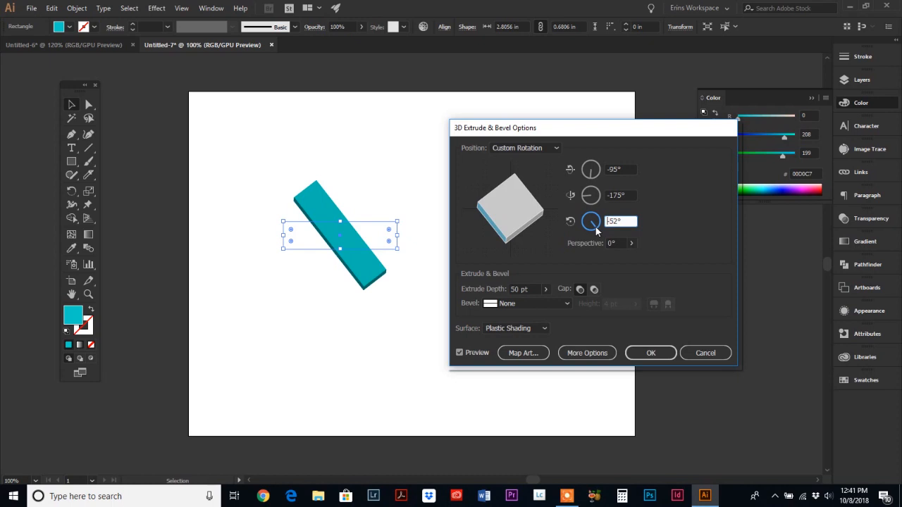
mouse_move(598, 205)
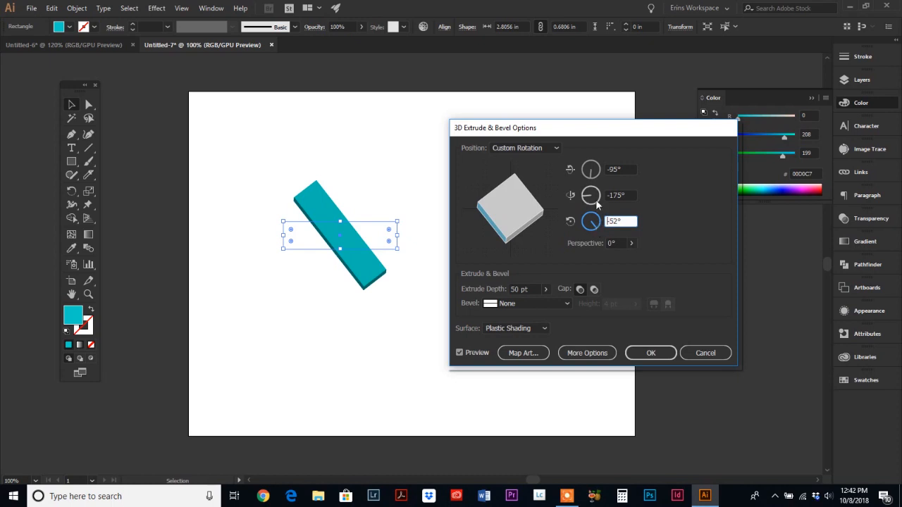
mouse_move(631, 242)
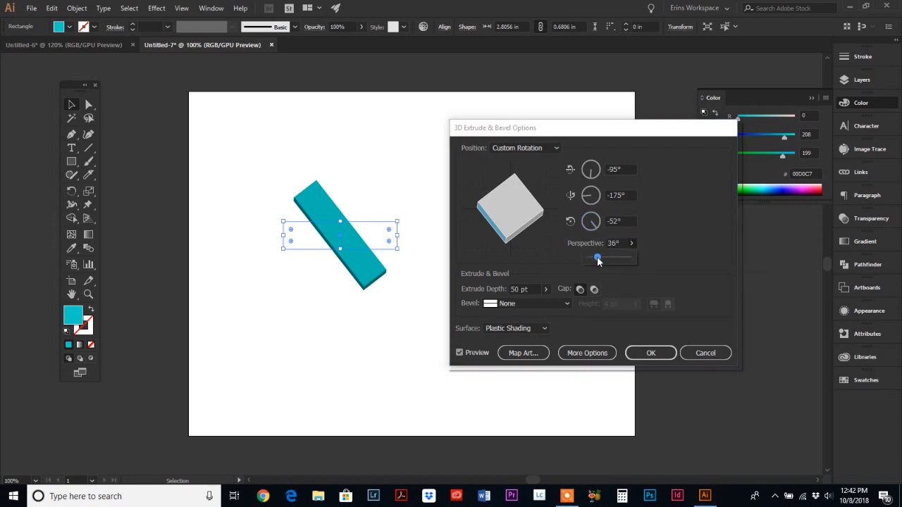
left_click_drag(598, 258, 603, 258)
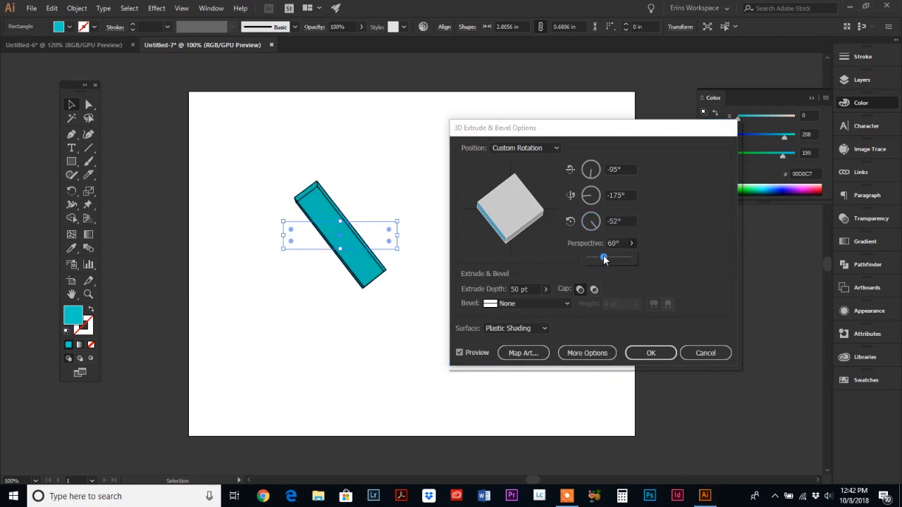
left_click_drag(603, 259, 628, 259)
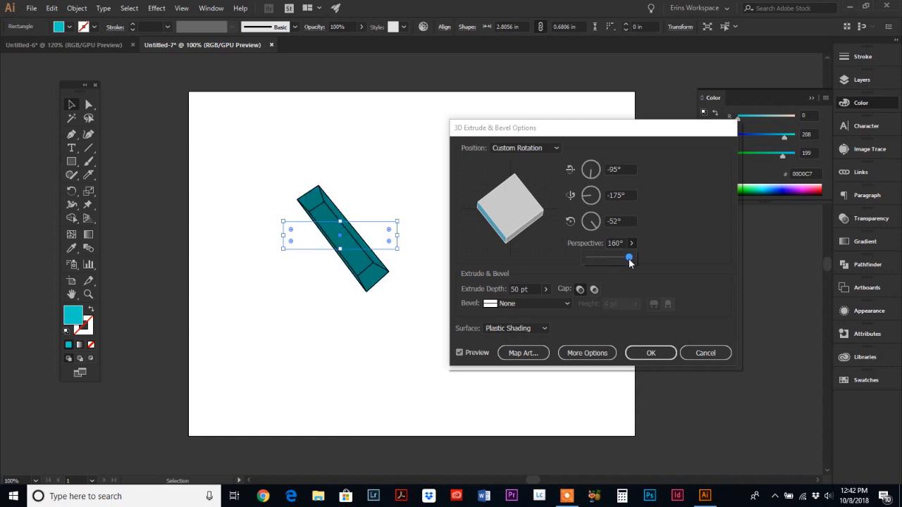
left_click(618, 169)
type("-37")
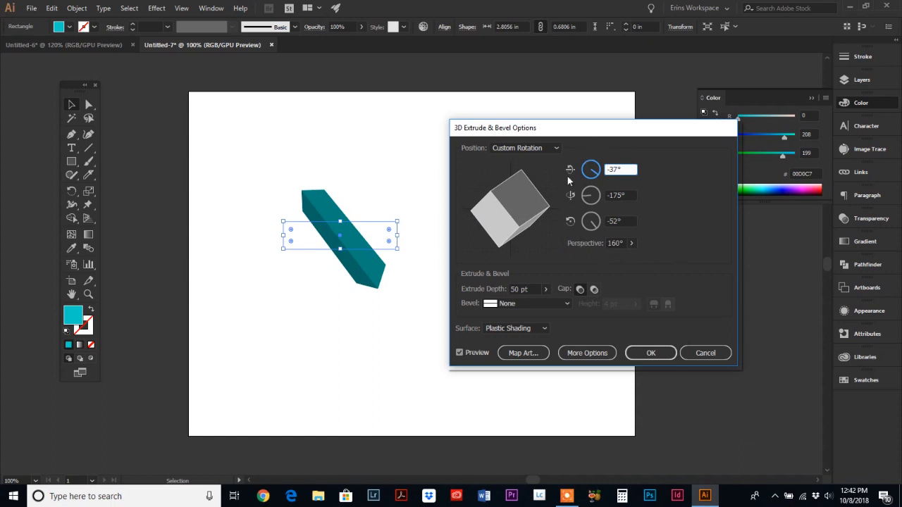
mouse_move(581, 208)
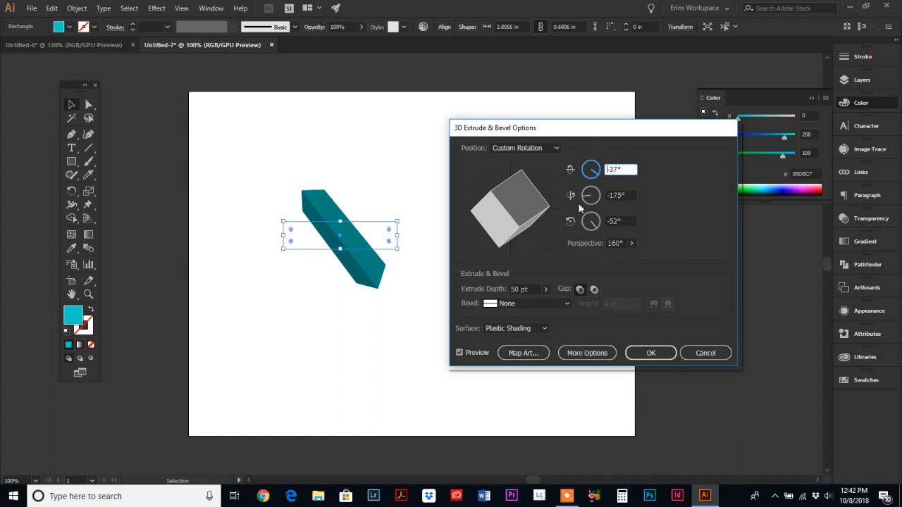
mouse_move(579, 252)
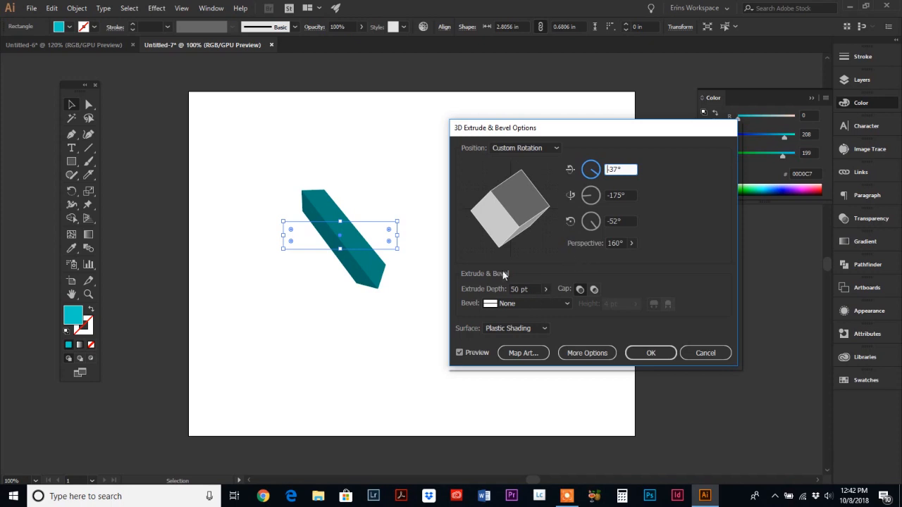
mouse_move(543, 318)
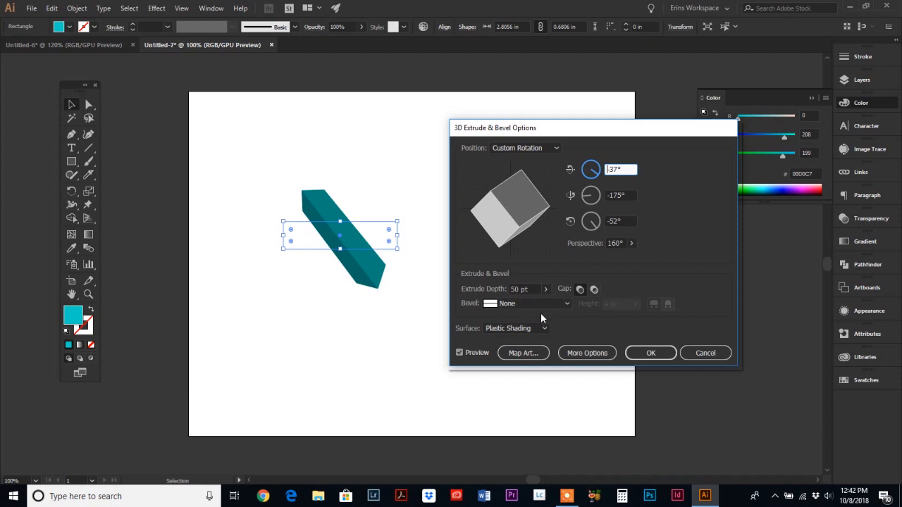
mouse_move(548, 302)
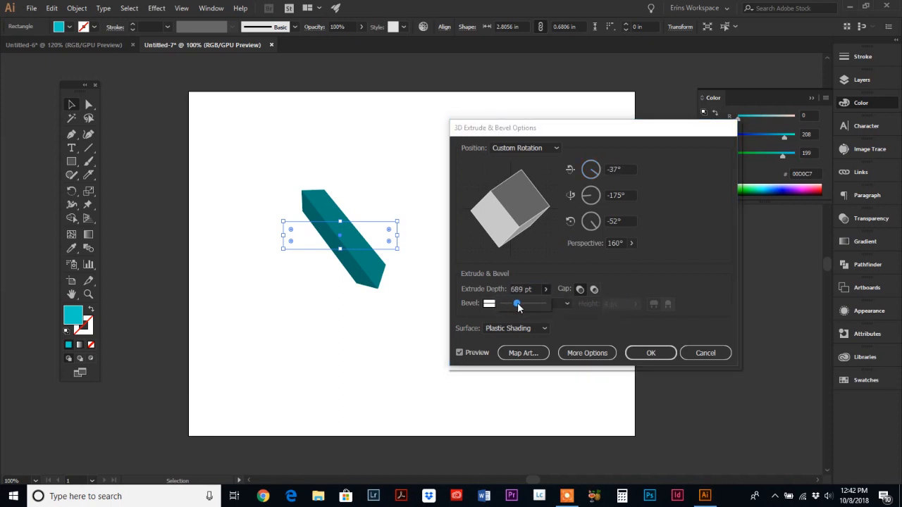
Scrub the Extrude Depth up and settle it at 217 pt, making a thick wedge-like block.
left_click_drag(518, 303, 524, 303)
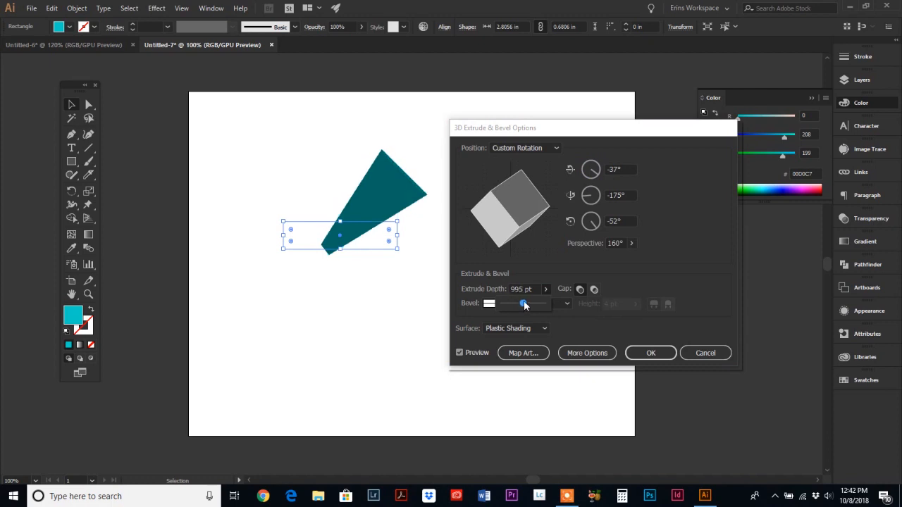
left_click_drag(524, 305, 510, 304)
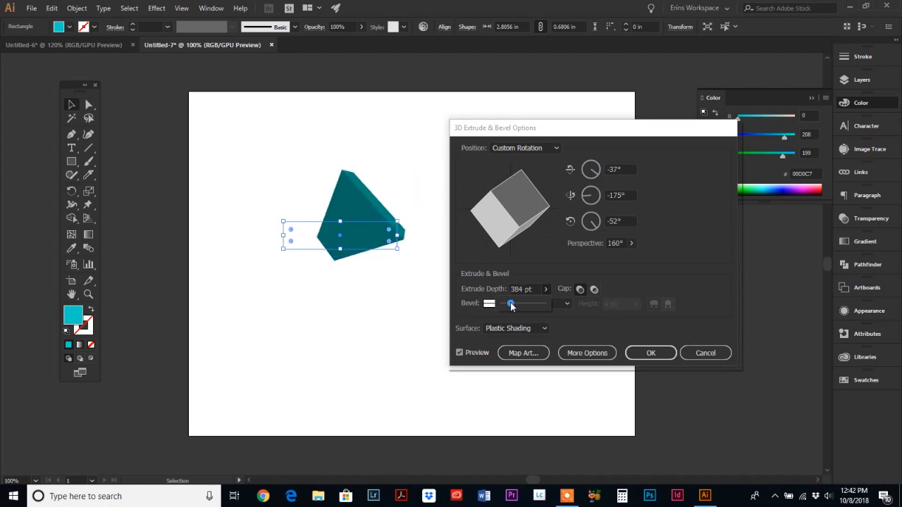
left_click_drag(511, 304, 507, 305)
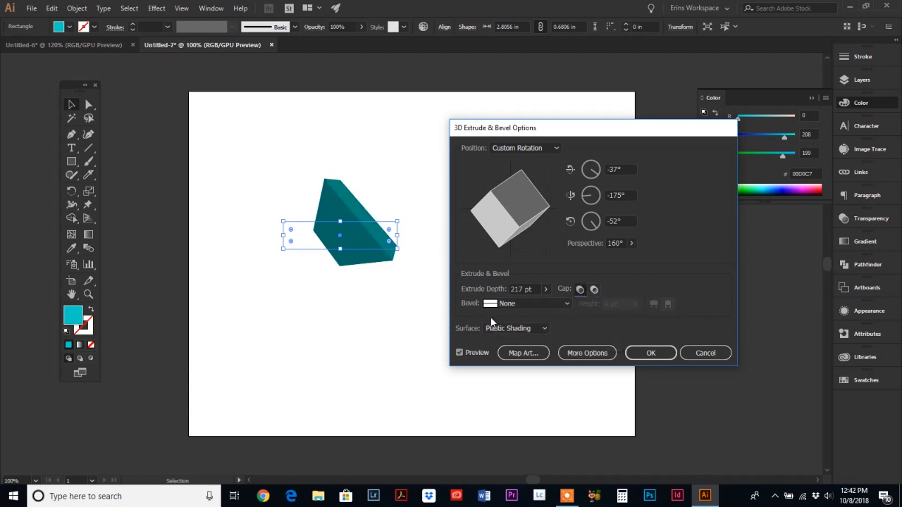
left_click(516, 329)
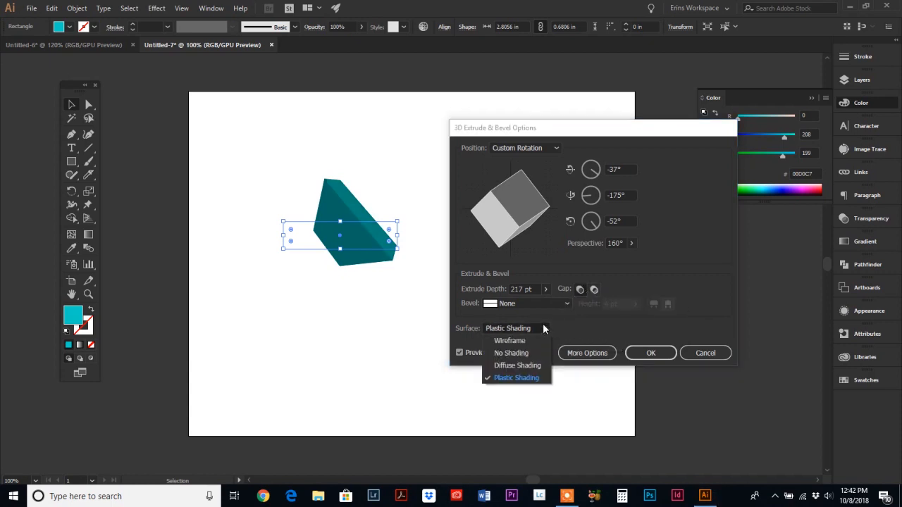
left_click(510, 340)
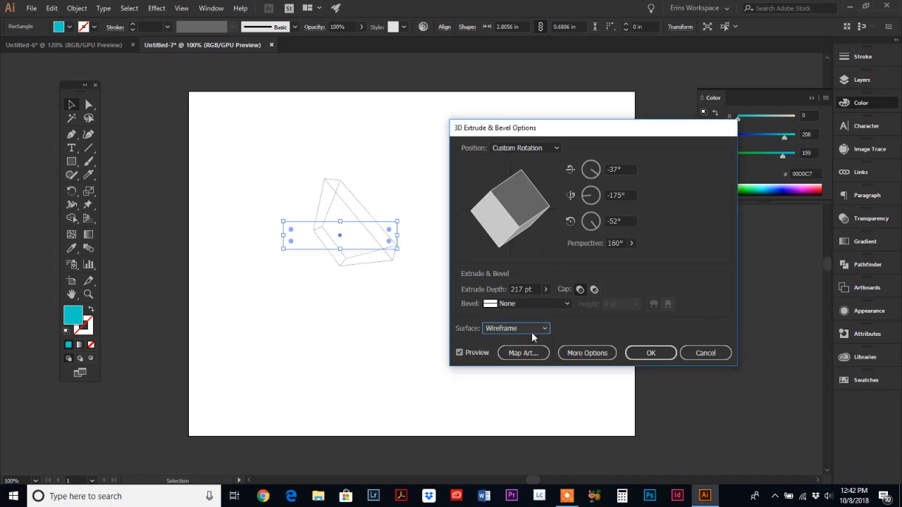
left_click(514, 329)
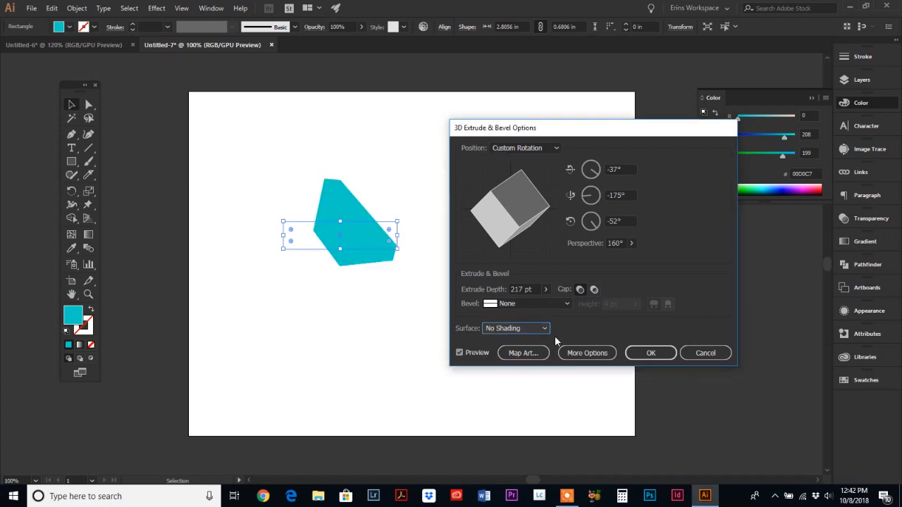
left_click(516, 328)
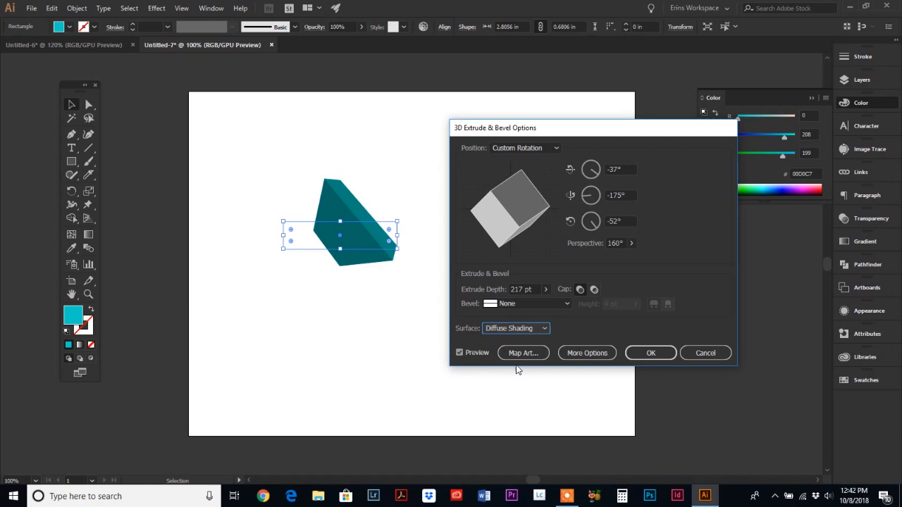
left_click(516, 327)
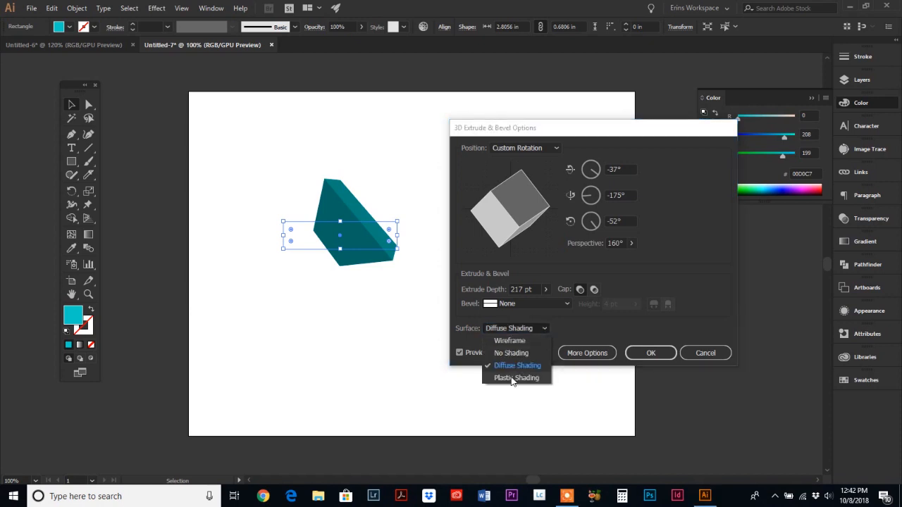
left_click(516, 378)
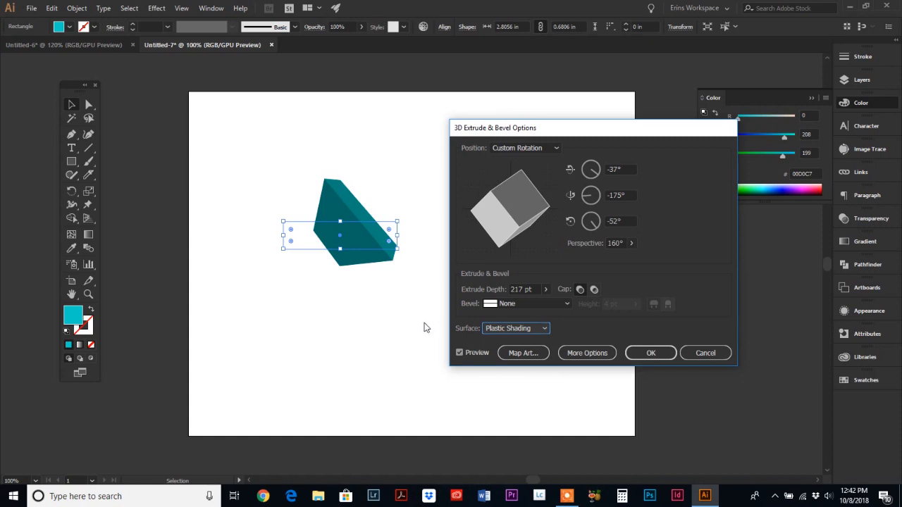
mouse_move(547, 350)
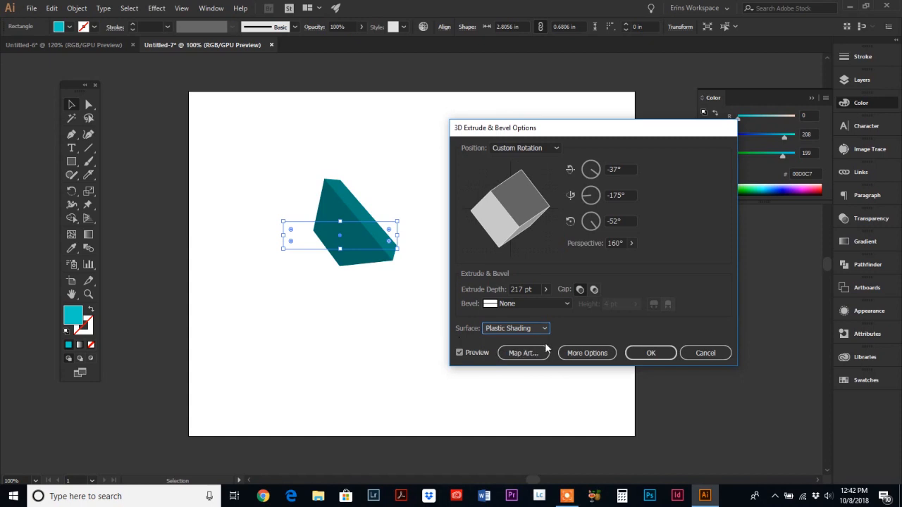
mouse_move(595, 345)
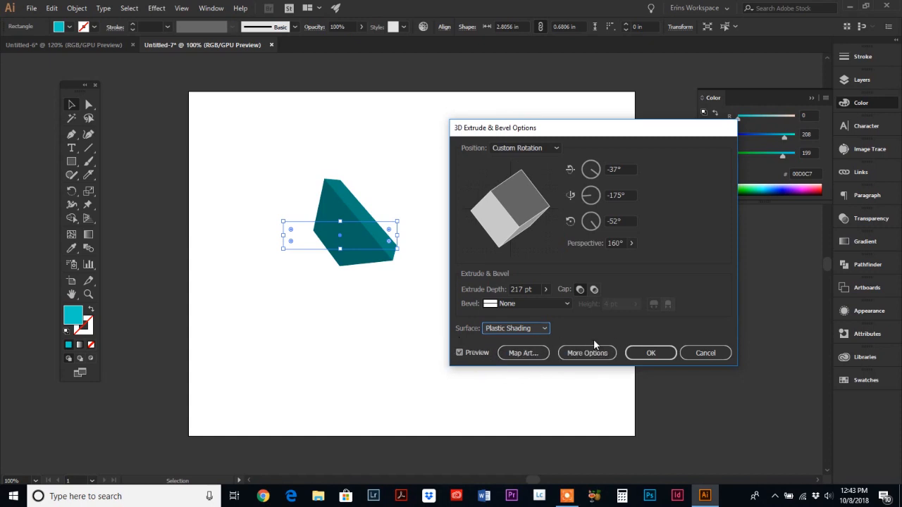
mouse_move(606, 339)
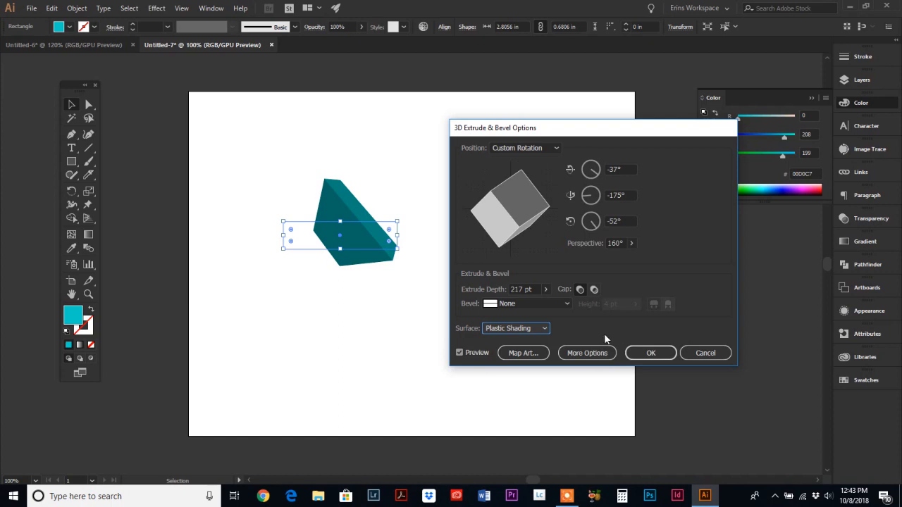
mouse_move(599, 339)
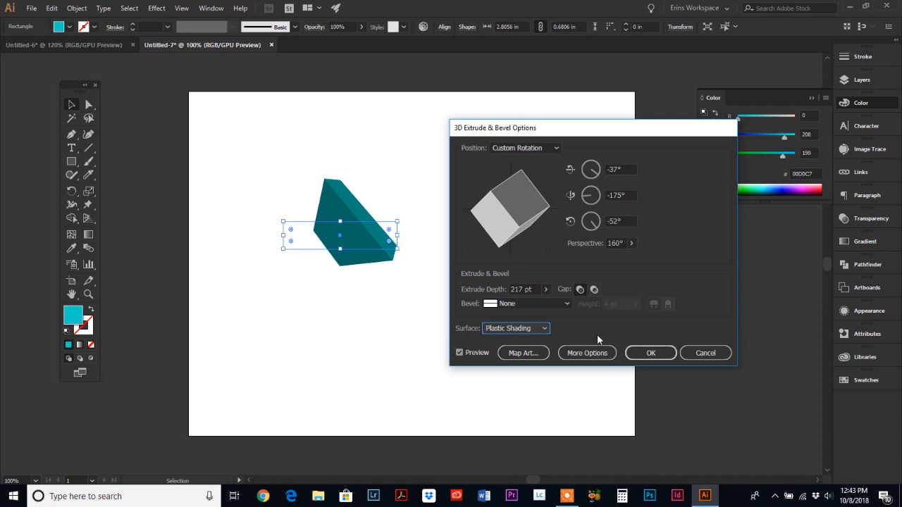